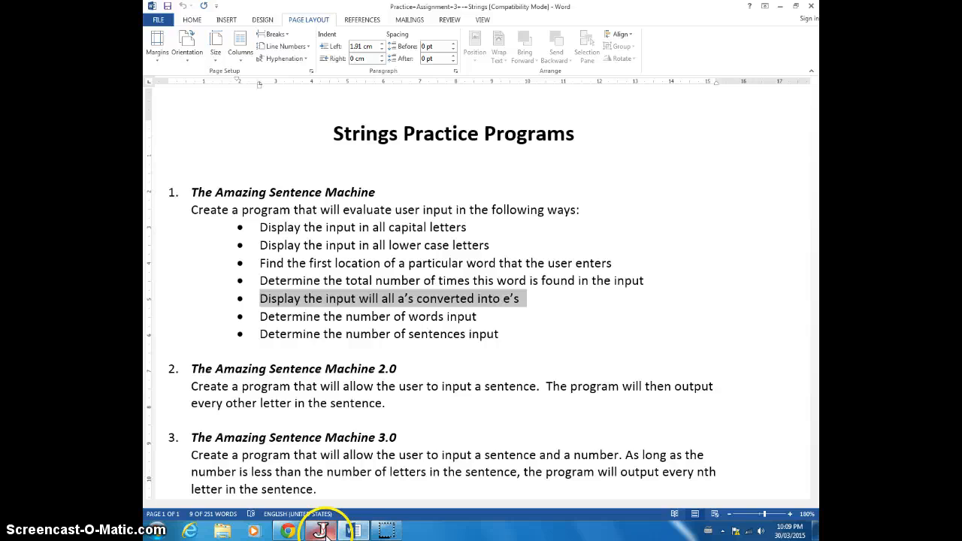
Step: Switch from the Word assignment sheet to the SentenceMachine code in DrJava
{"action": "left_click", "coordinate": [322, 531]}
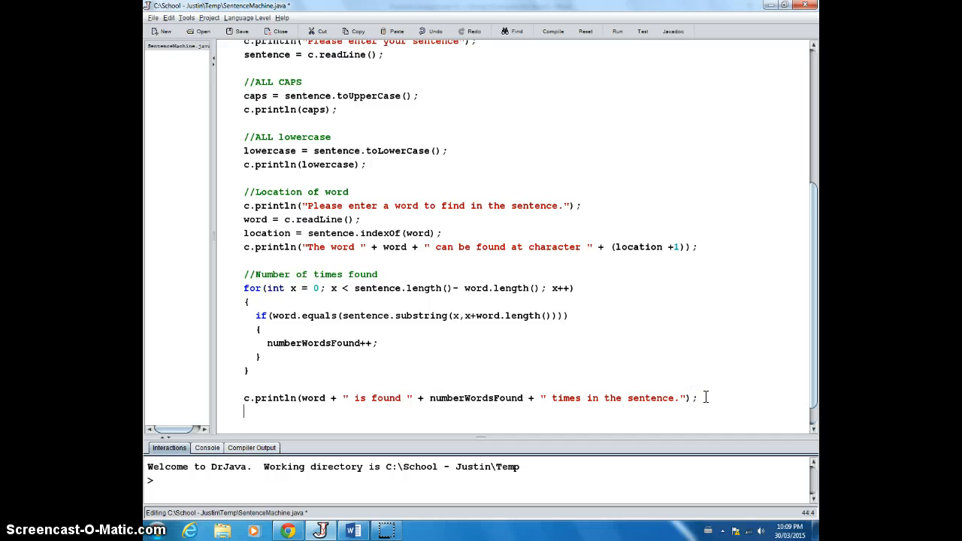
Step: Add a "//Convert a's to e's" comment starting a new section at the end of main
{"action": "type", "text": "//"}
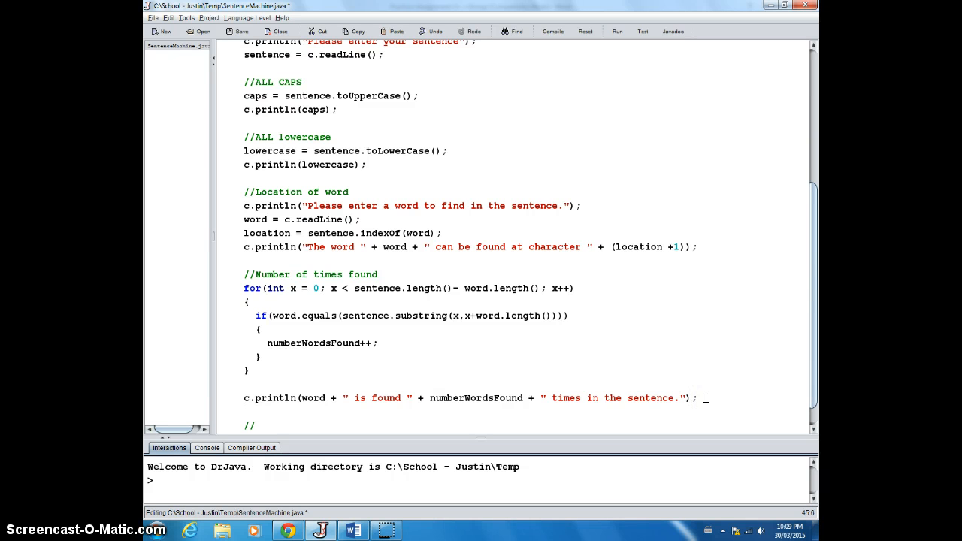
{"action": "type", "text": "Convet"}
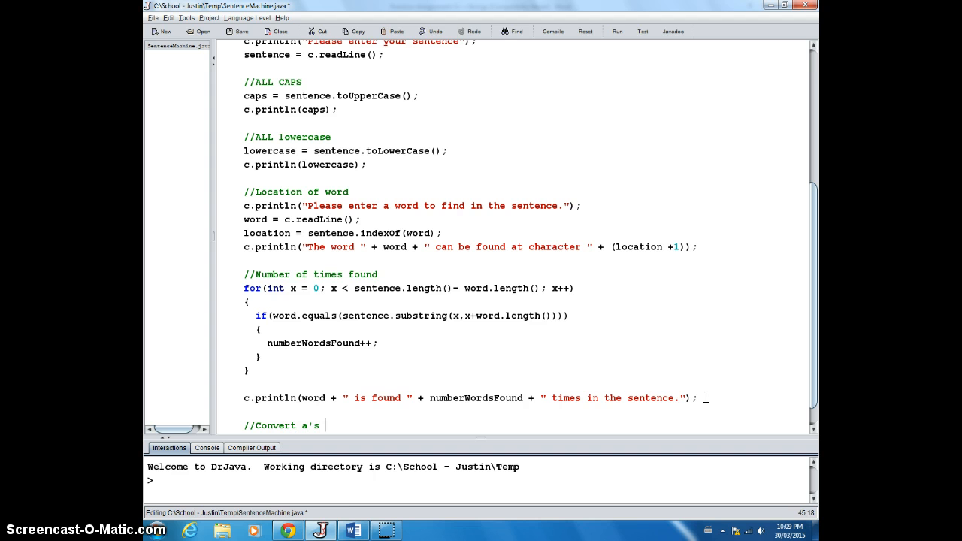
{"action": "type", "text": "to e's"}
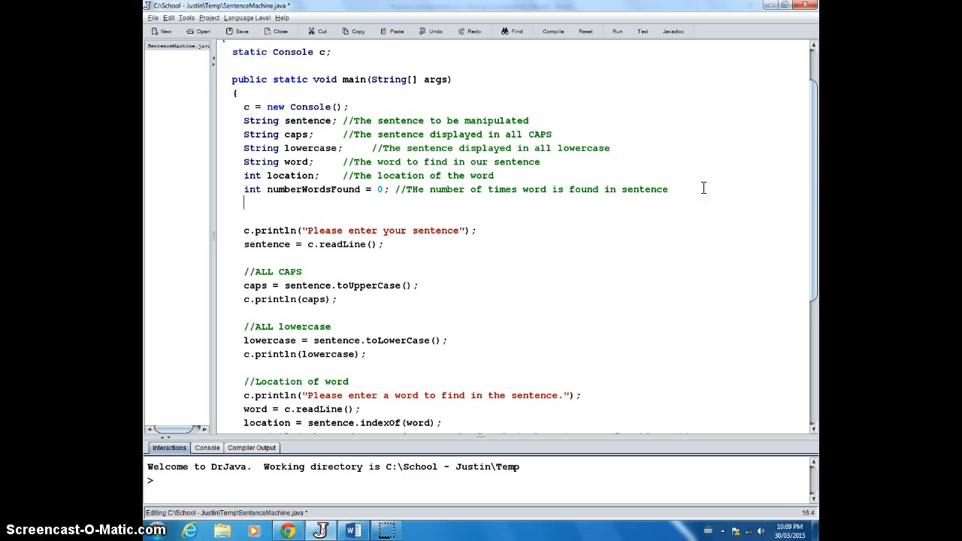
Step: Declare a String variable 'converted' with a comment that it converts all a's
{"action": "type", "text": "String c"}
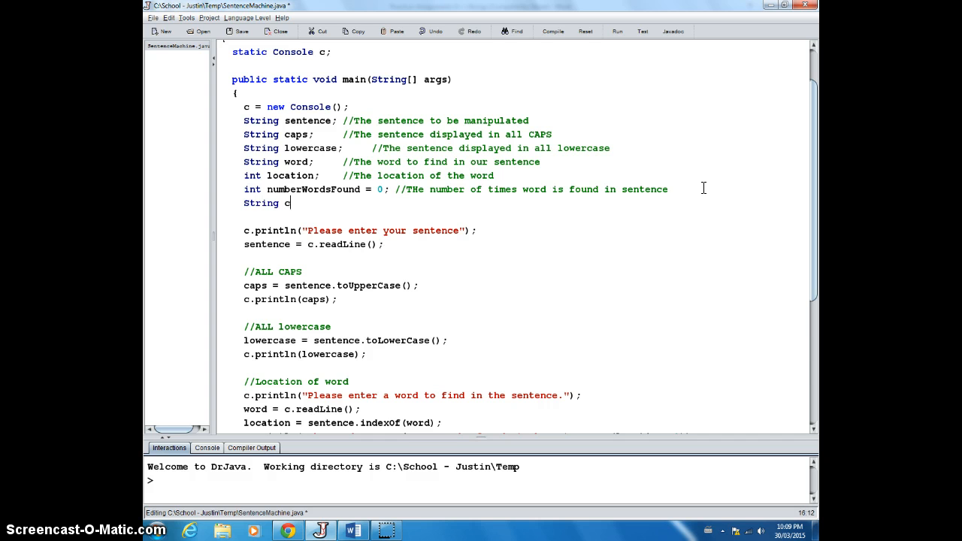
{"action": "type", "text": "onverted"}
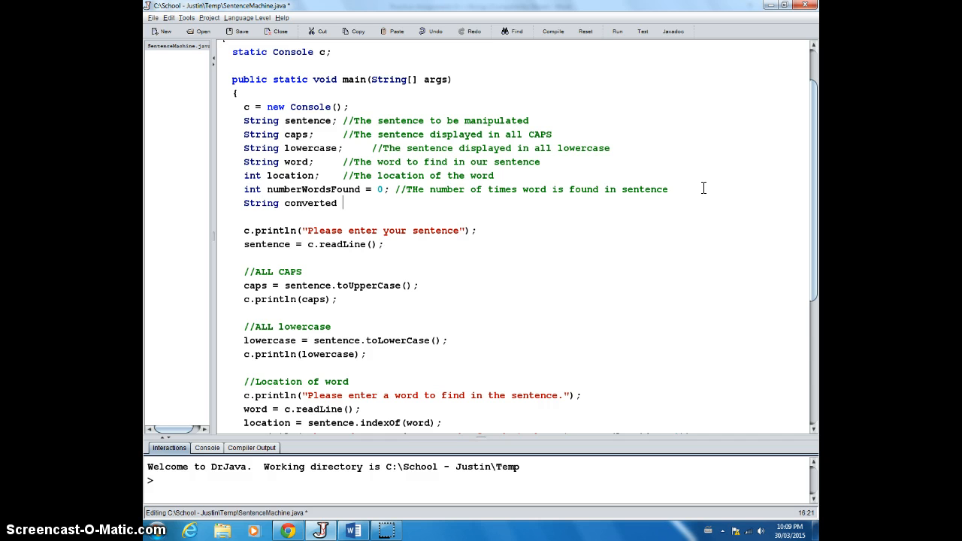
{"action": "type", "text": "; //"}
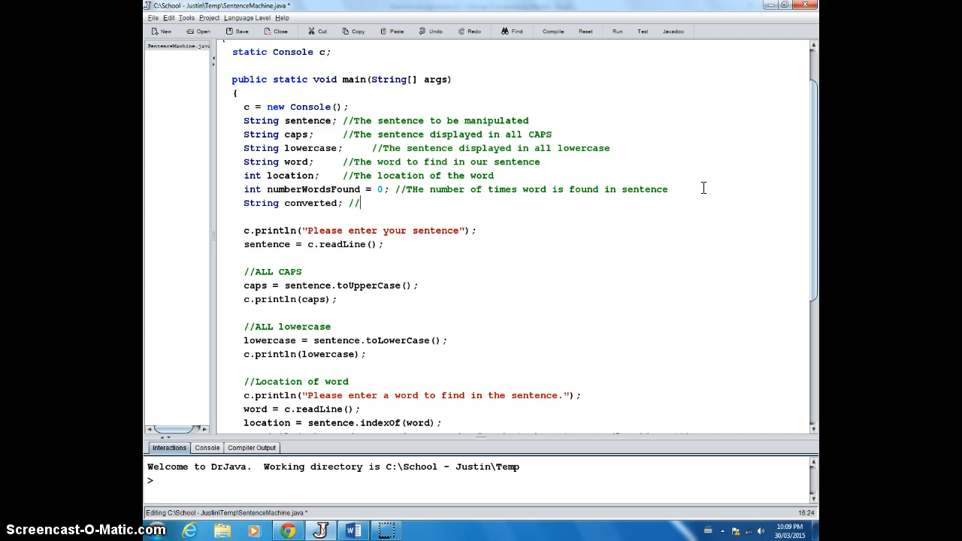
{"action": "type", "text": "COnverts al"}
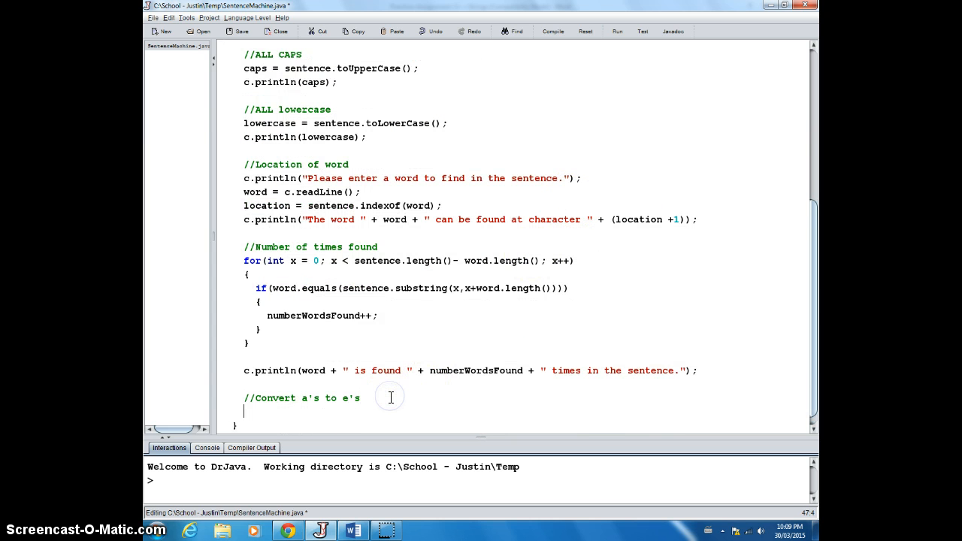
Step: Assign converted = sentence.replace("a","e"); to swap every a for e
{"action": "type", "text": "converted = setn"}
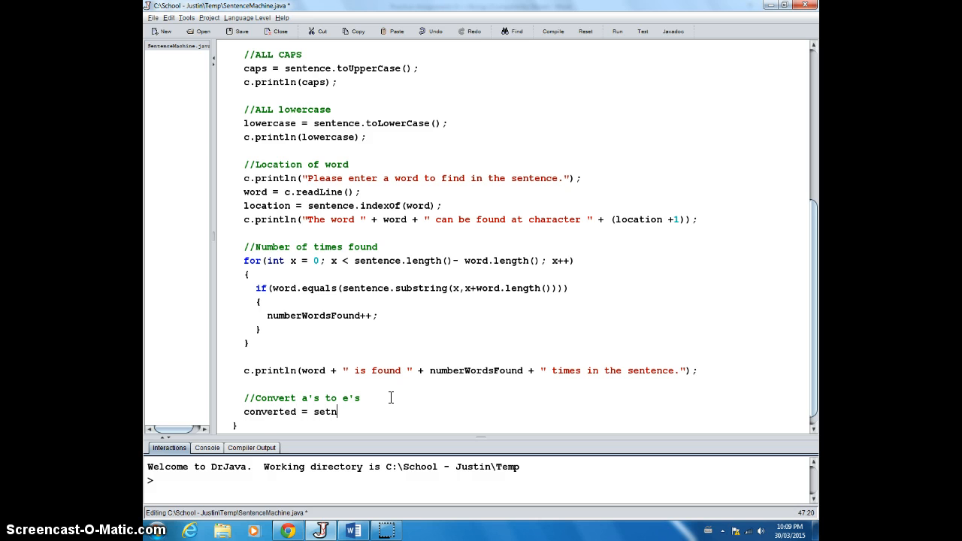
{"action": "type", "text": "sente"}
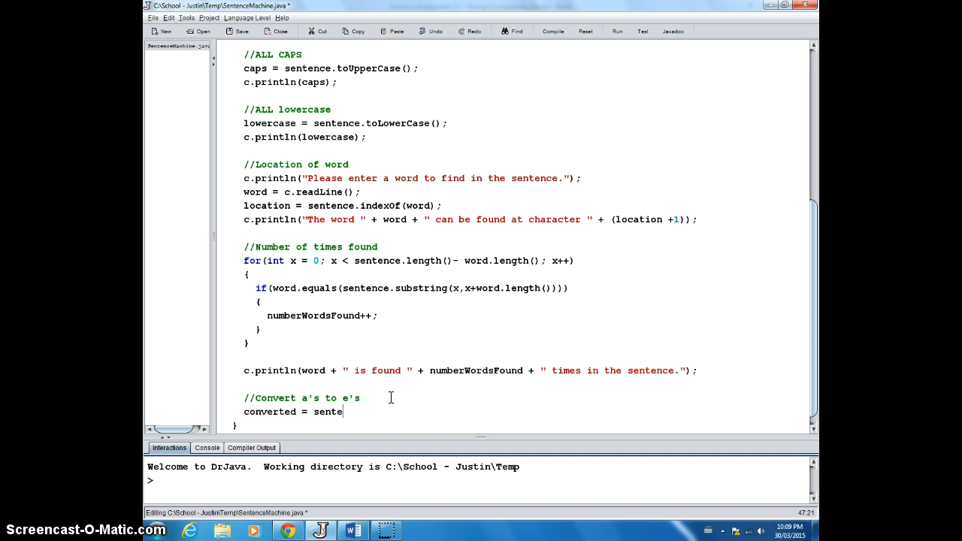
{"action": "type", "text": "nce"}
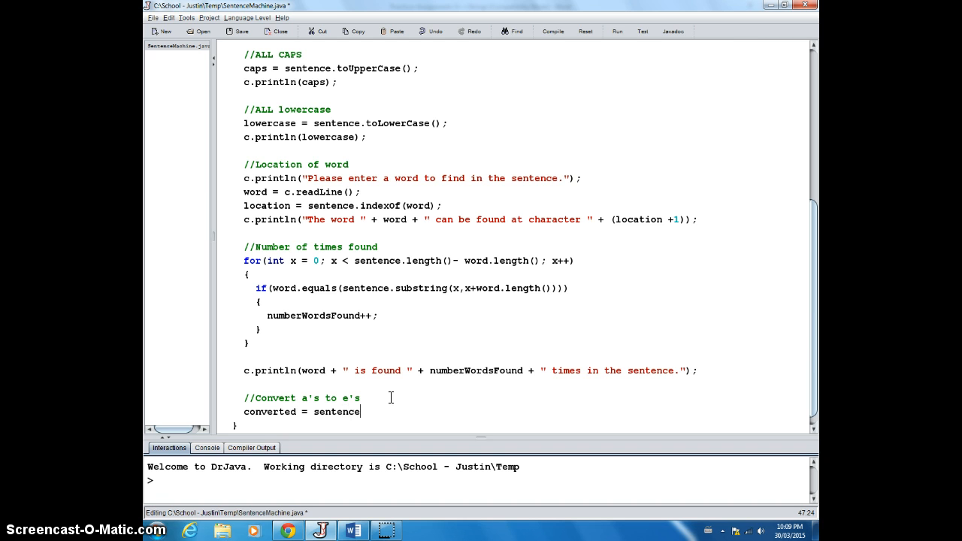
{"action": "type", "text": "."}
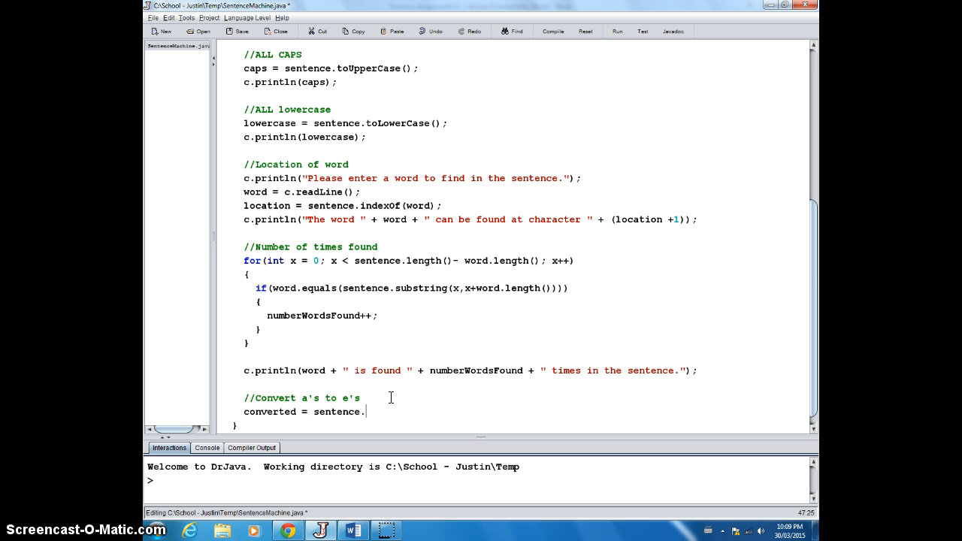
{"action": "type", "text": "rea"}
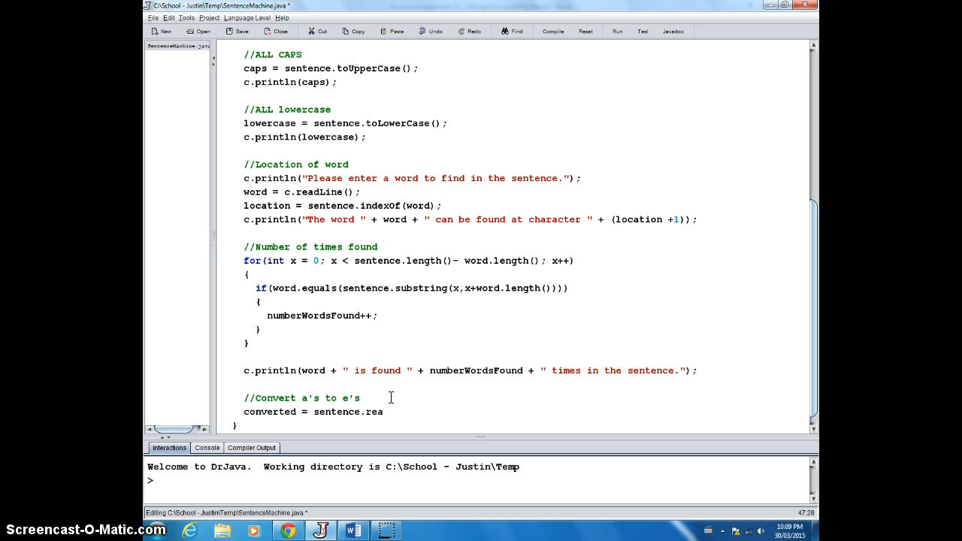
{"action": "type", "text": "p"}
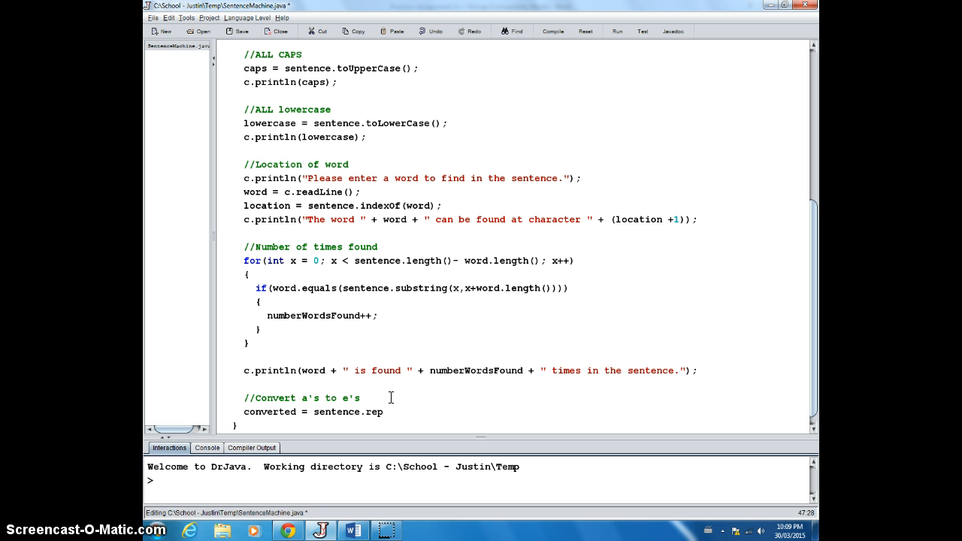
{"action": "type", "text": "lace"}
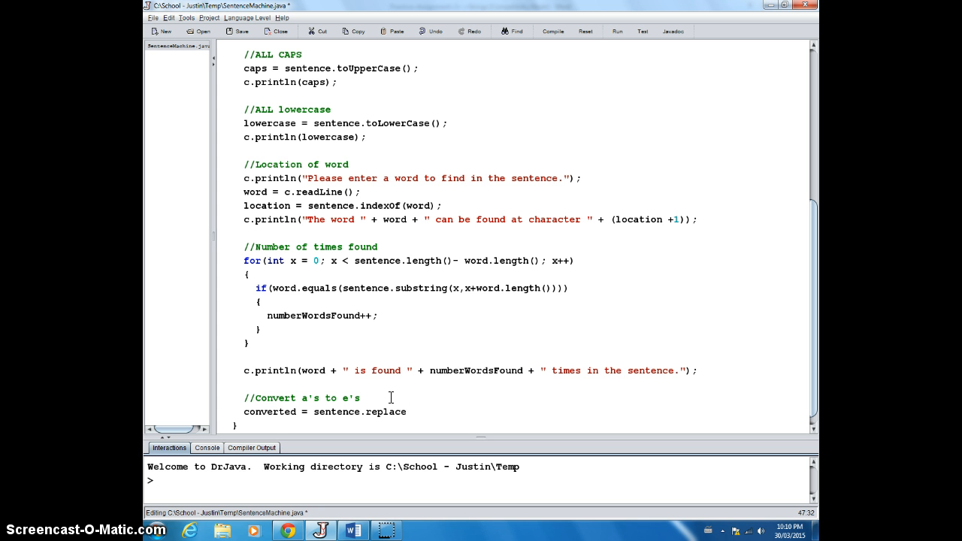
{"action": "type", "text": "("}
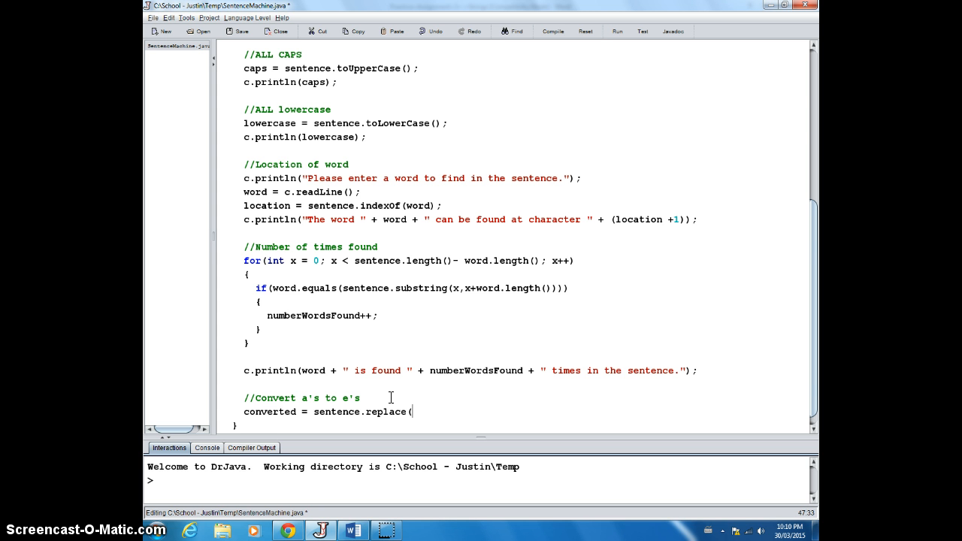
{"action": "type", "text": "\"a"}
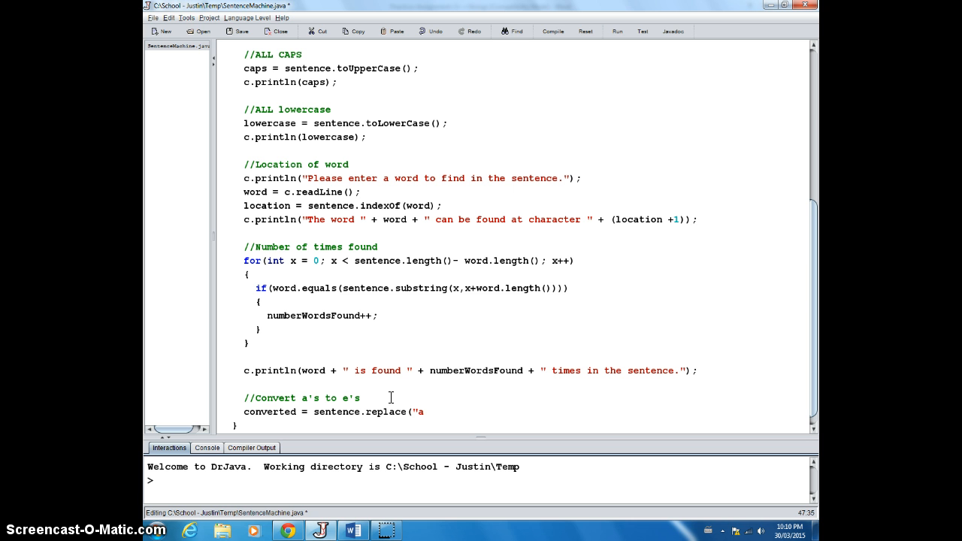
{"action": "type", "text": "\",\"e"}
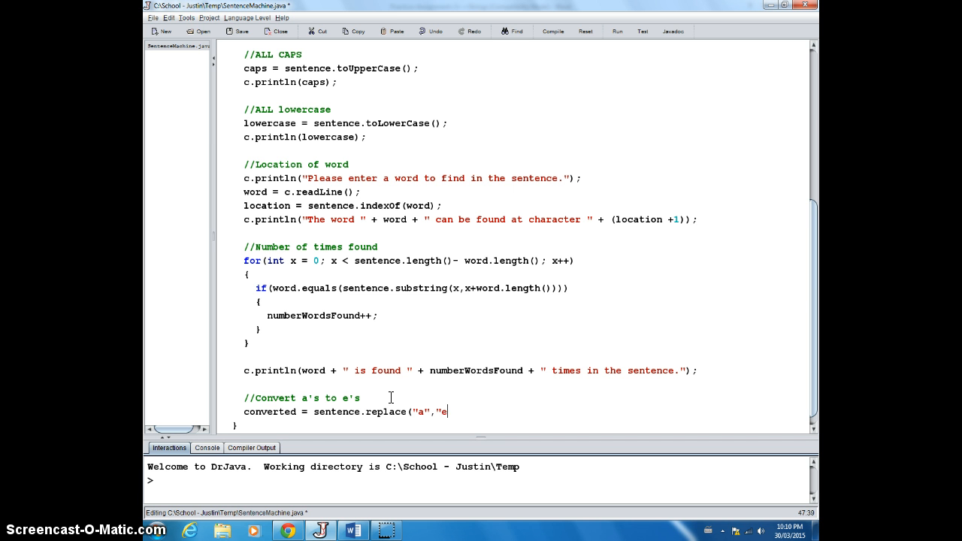
{"action": "type", "text": "\");"}
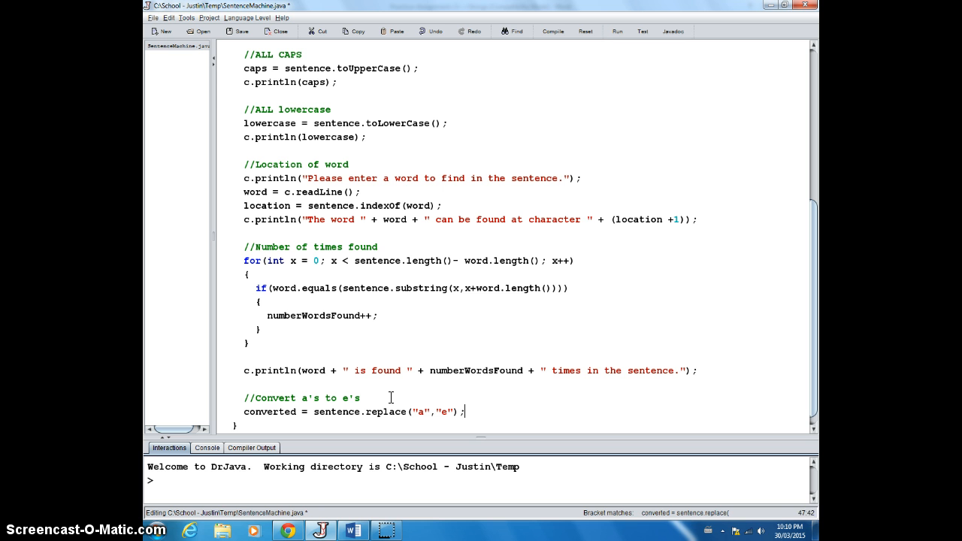
Step: Print the converted sentence with c.println(converted);, then compile and run SentenceMachine
{"action": "type", "text": "c.prp"}
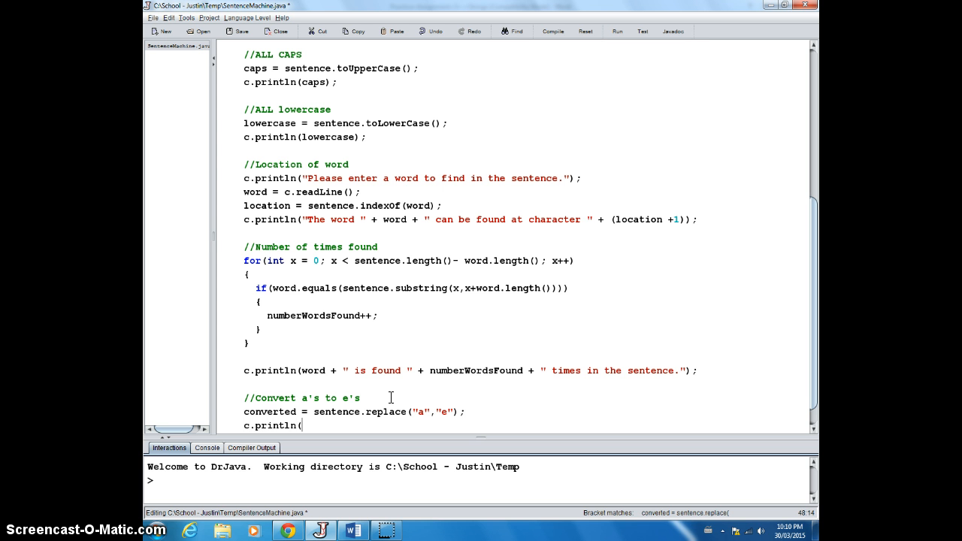
{"action": "type", "text": "cno"}
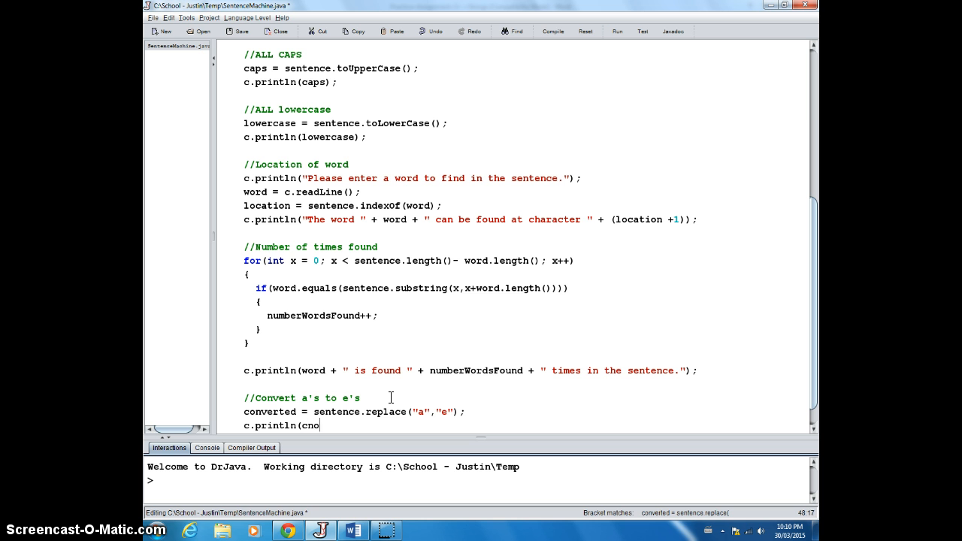
{"action": "type", "text": "vet"}
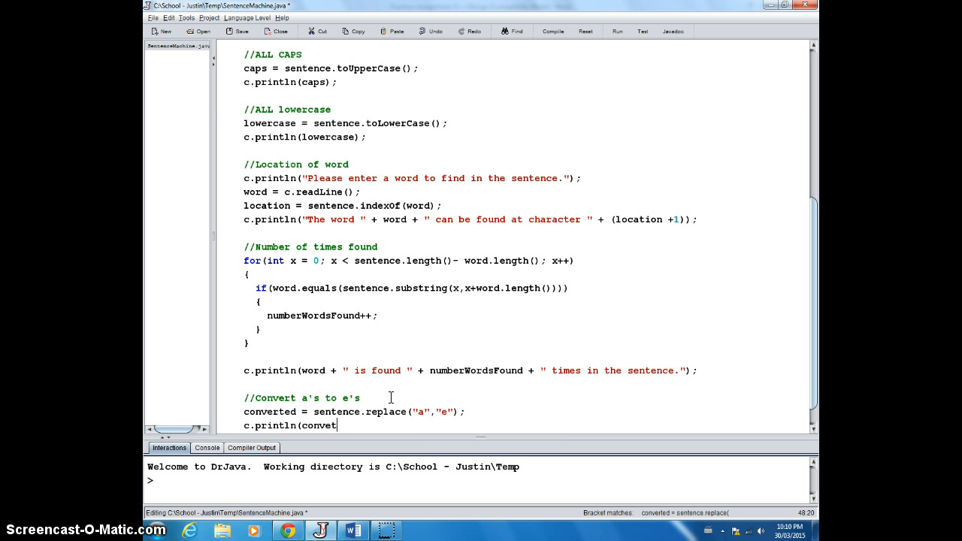
{"action": "type", "text": "ed);"}
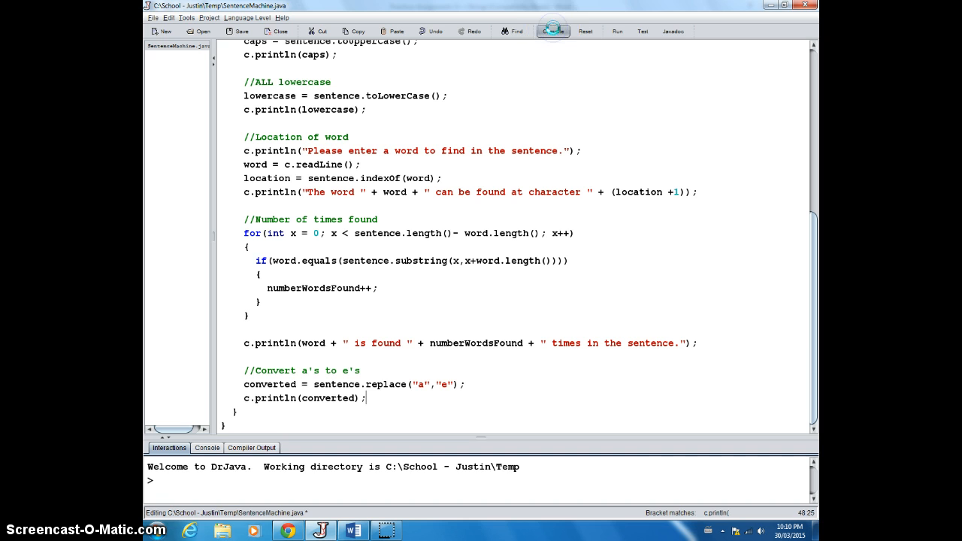
{"action": "left_click", "coordinate": [553, 30]}
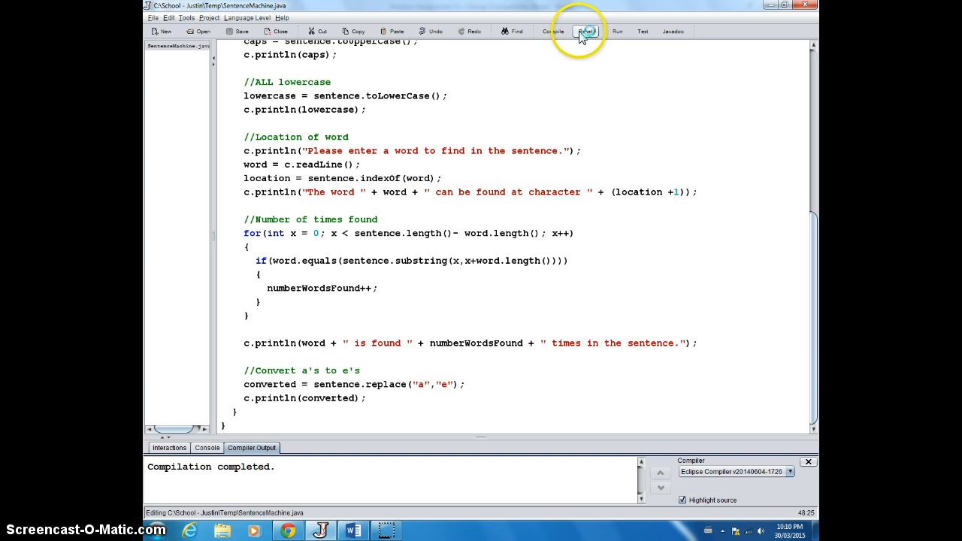
{"action": "mouse_move", "coordinate": [617, 36]}
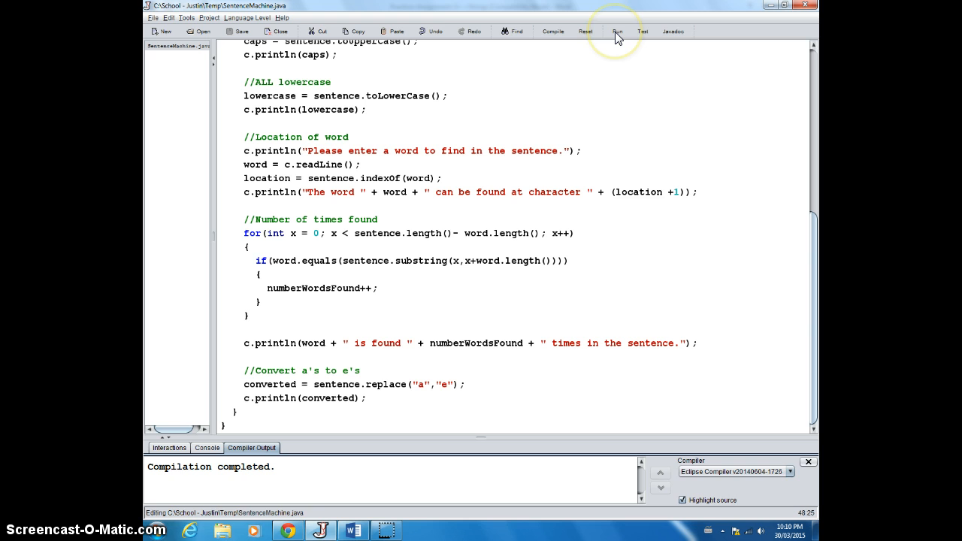
{"action": "left_click", "coordinate": [616, 30]}
{"action": "type", "text": "I like to eat"}
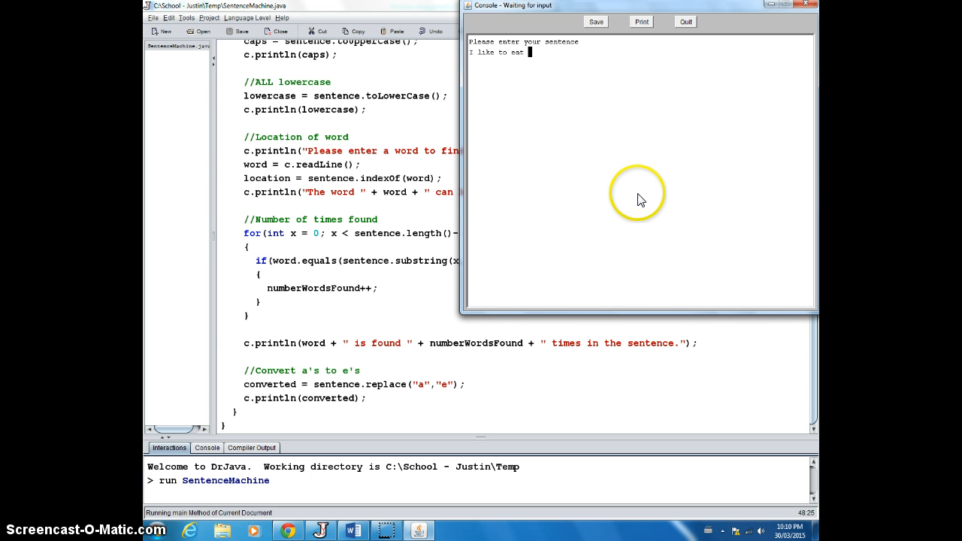
Step: Enter the sentence 'I like to eat apples and bananas.' so it prints with every a turned into e
{"action": "type", "text": "apples and bab"}
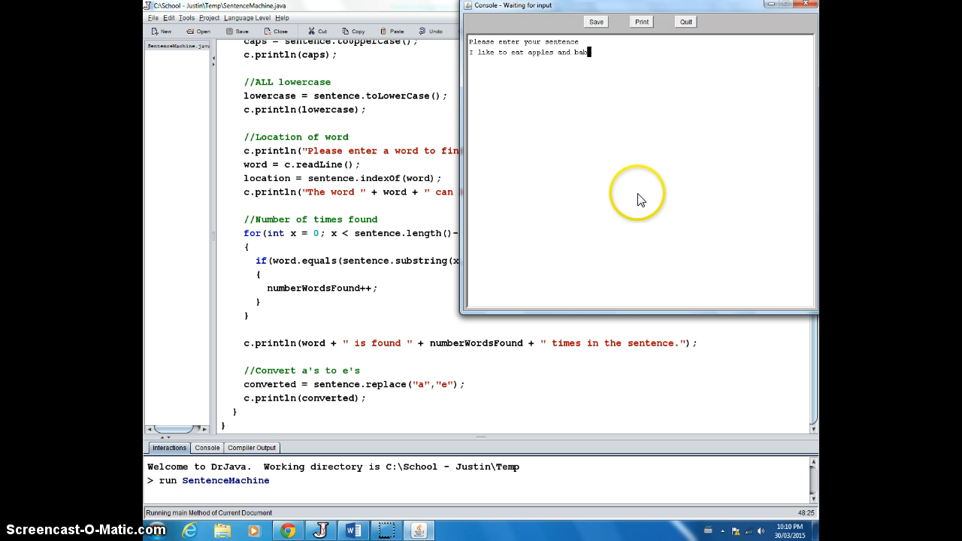
{"action": "type", "text": "ananas."}
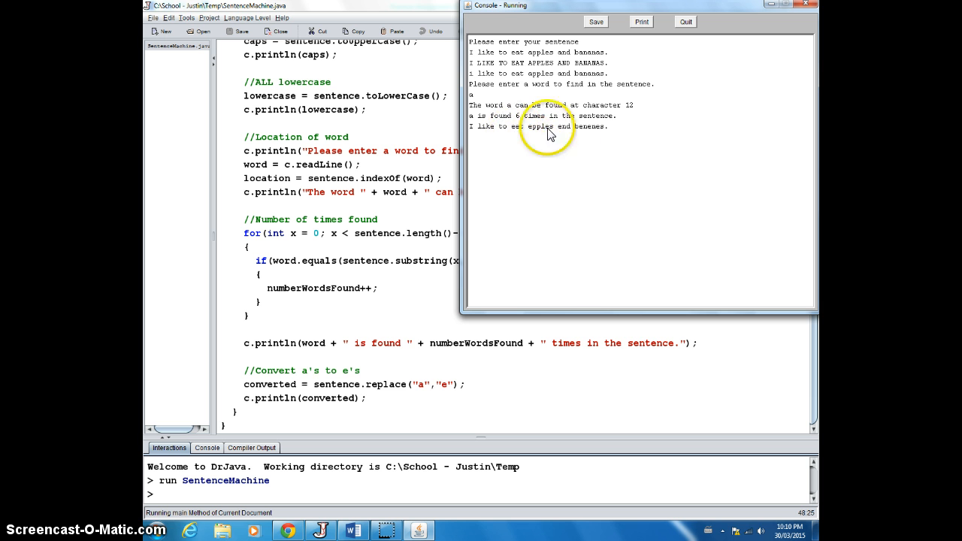
{"action": "mouse_move", "coordinate": [676, 188]}
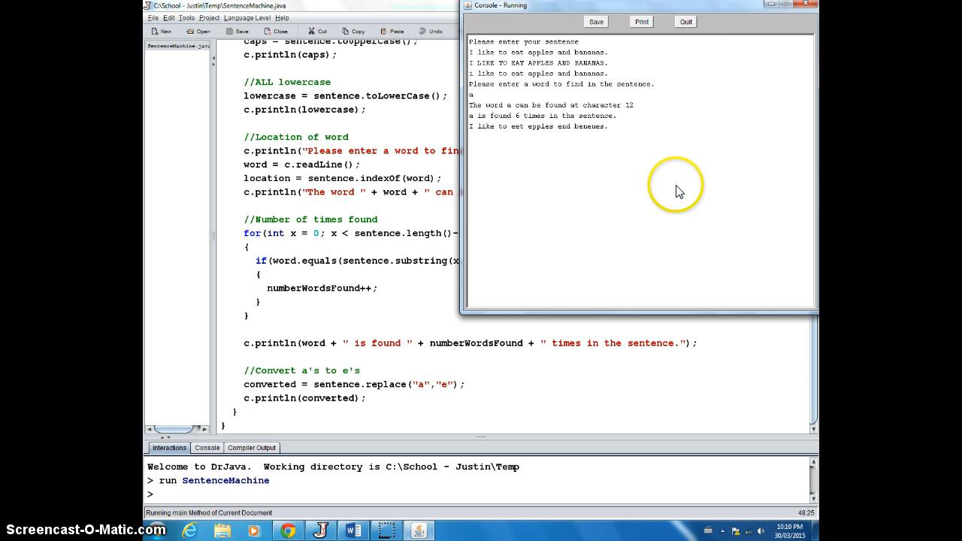